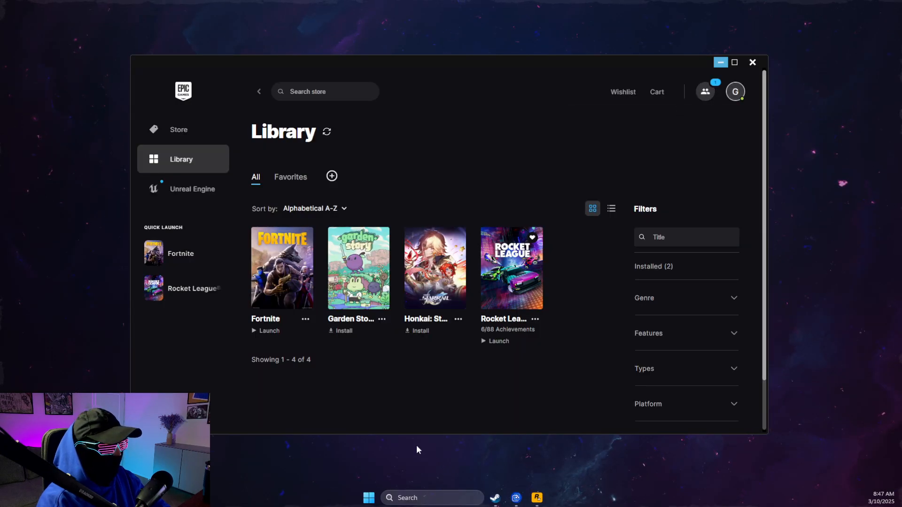
View the Rockstar Games Launcher account menu, then return to Epic Games Launcher
left_click(535, 498)
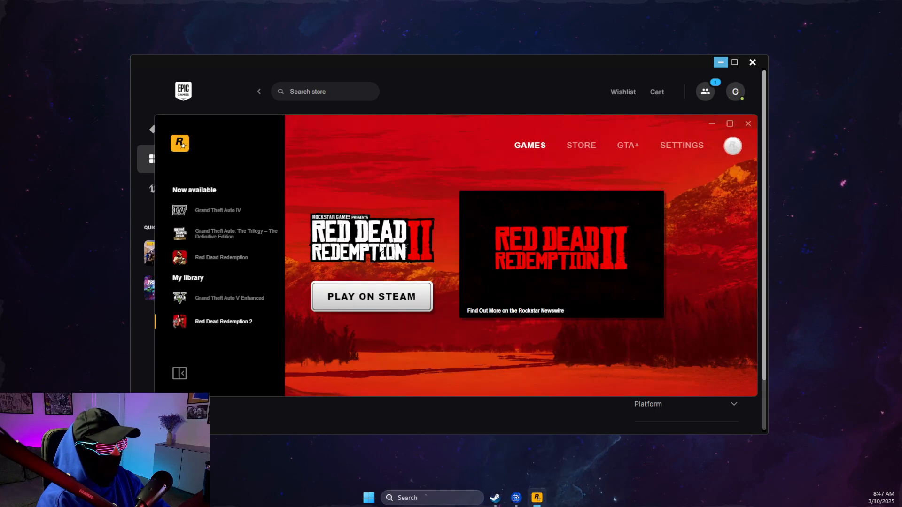
left_click(735, 91)
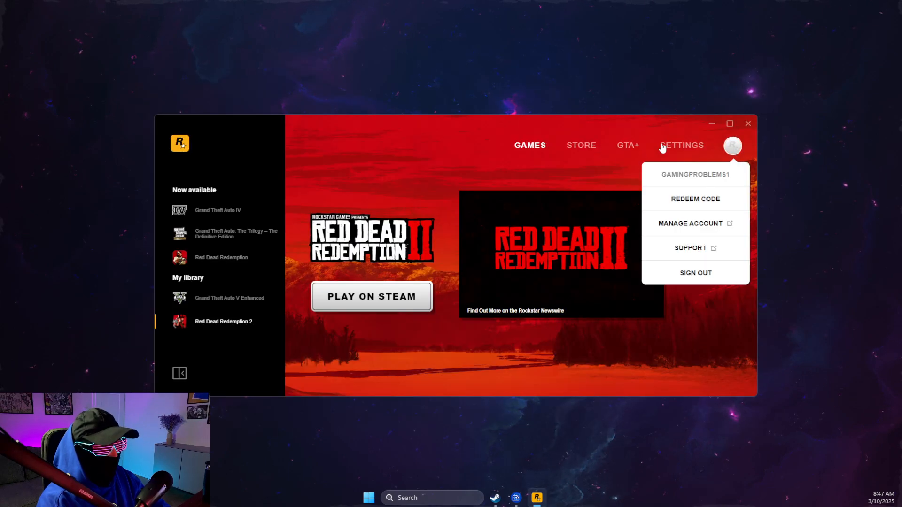
left_click(748, 124)
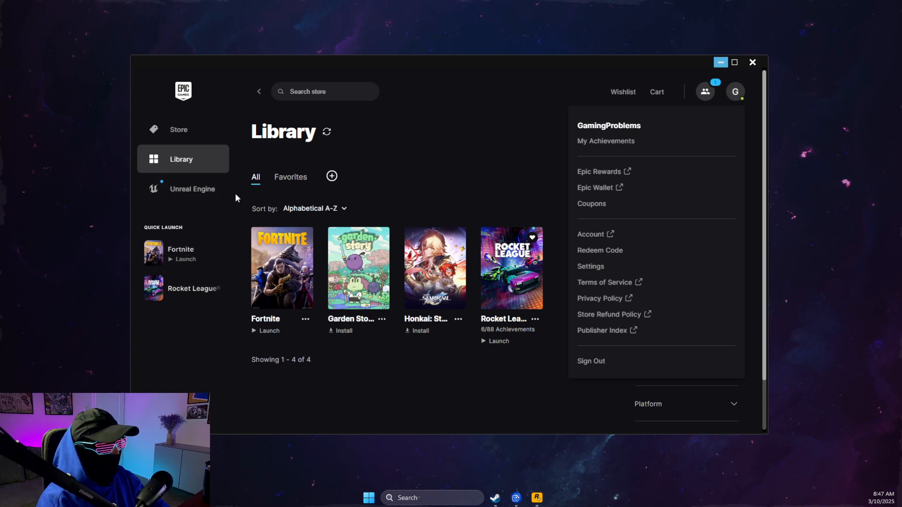
mouse_move(307, 268)
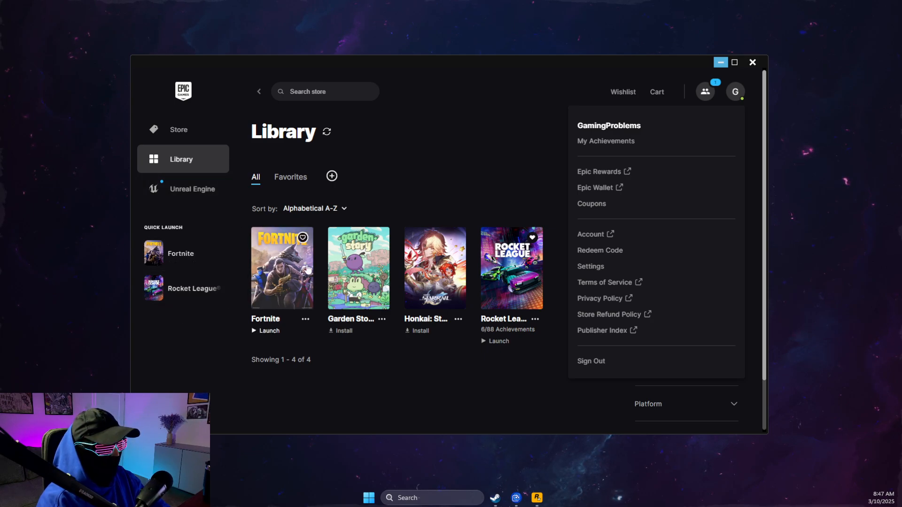
mouse_move(305, 316)
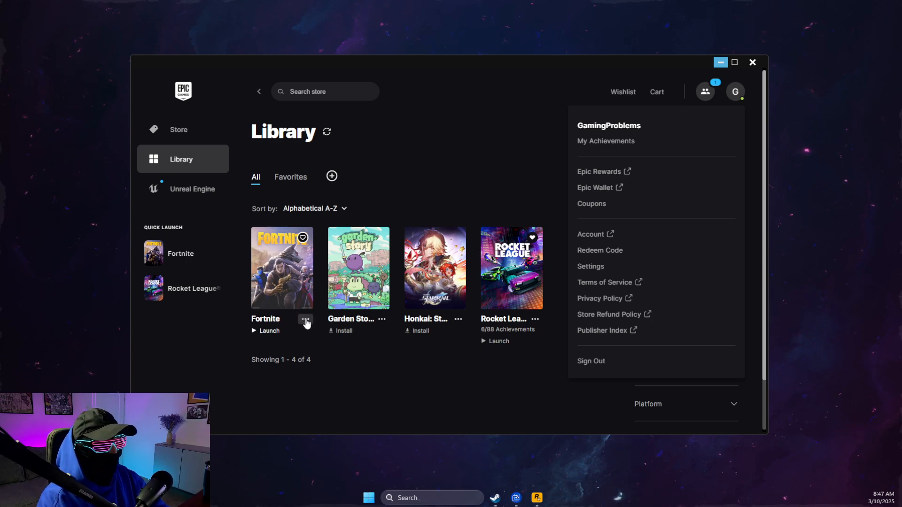
Open Fortnite's Options from its three-dot menu in the Epic library
left_click(306, 320)
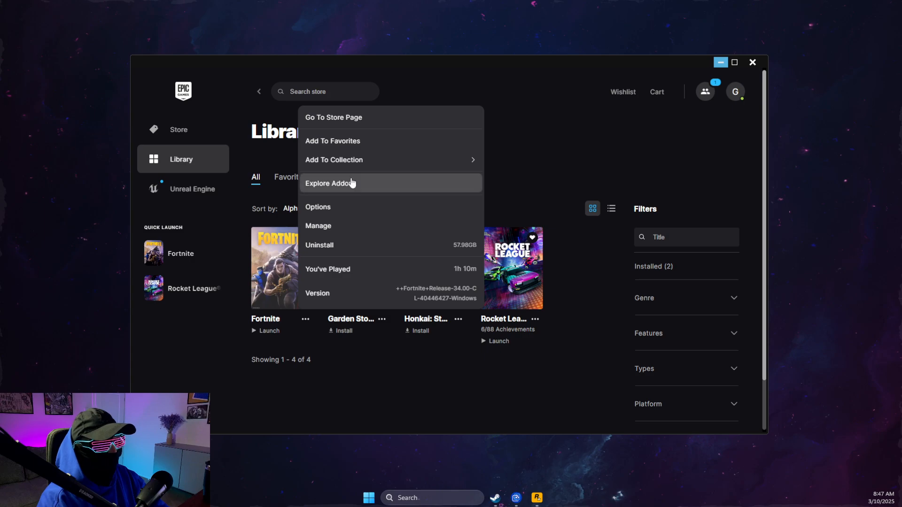
mouse_move(338, 207)
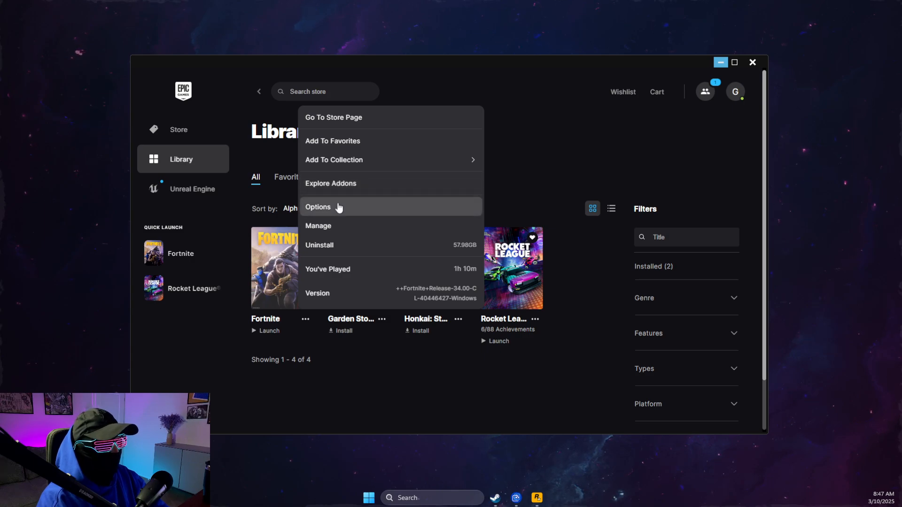
left_click(318, 207)
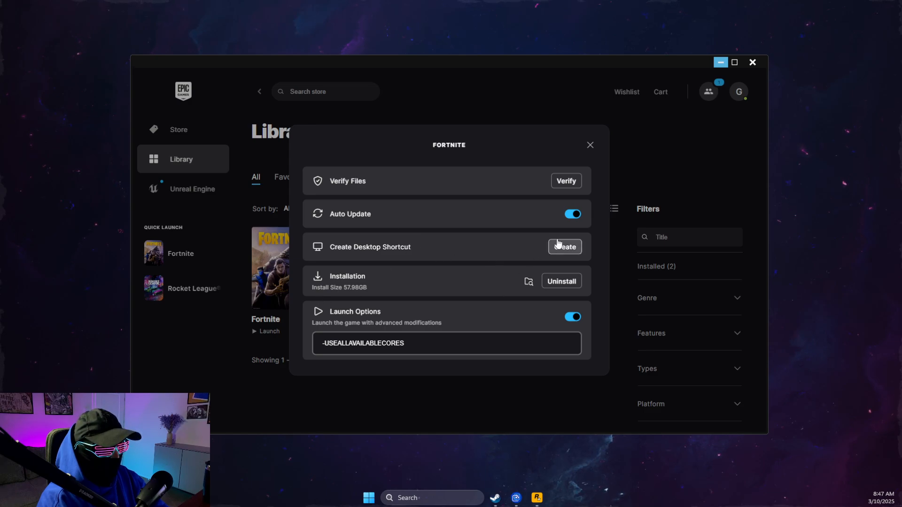
mouse_move(167, 280)
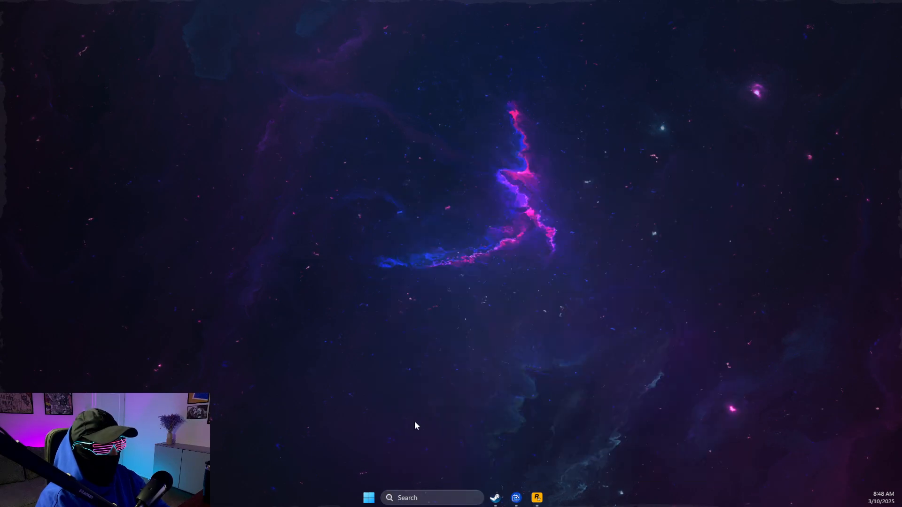
Browse to C:\Program Files (x86)\Rockstar Games\Social Club and select socialclub.dll for copying
left_click(546, 498)
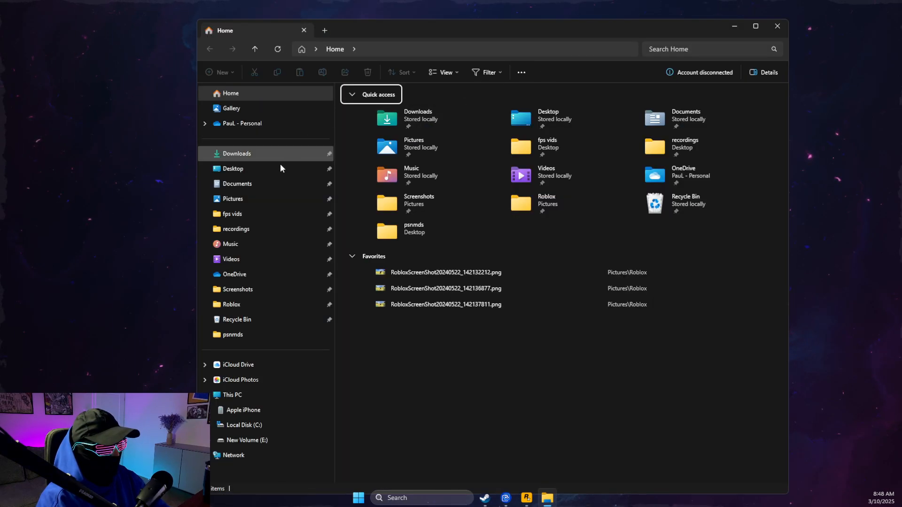
left_click(232, 394)
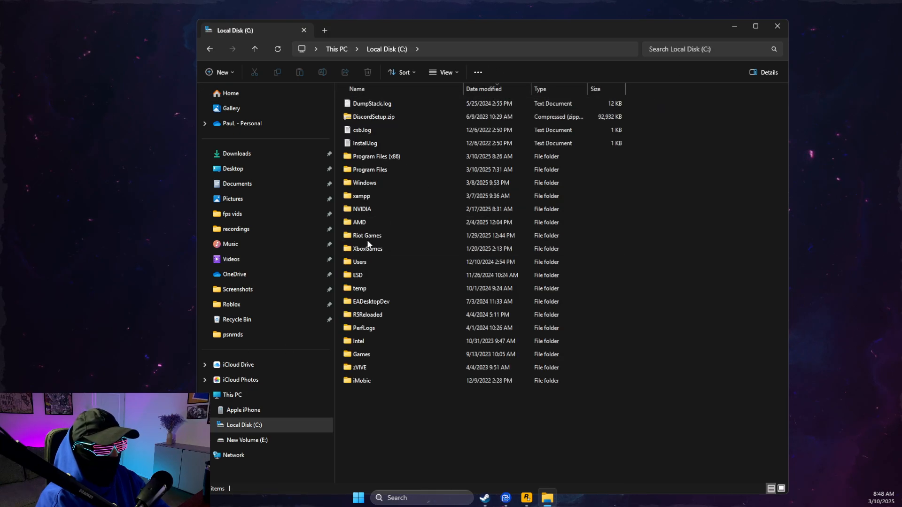
mouse_move(382, 167)
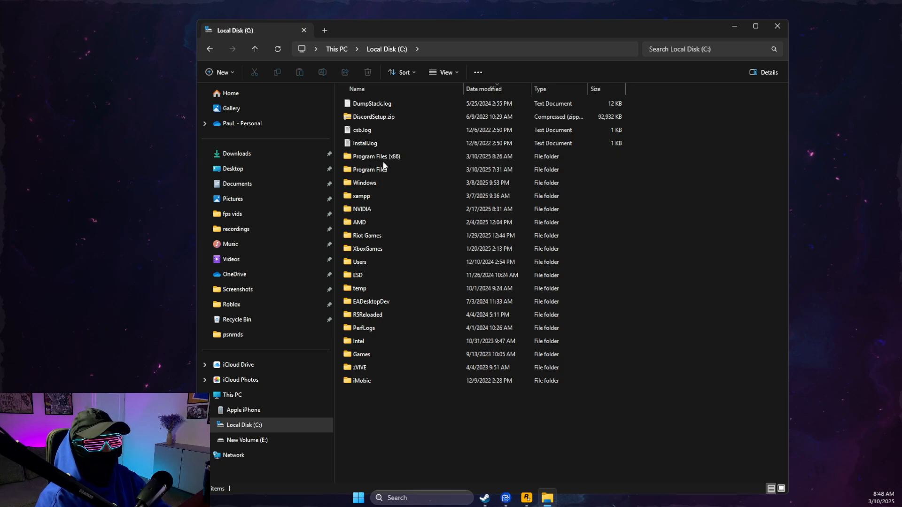
double_click(374, 156)
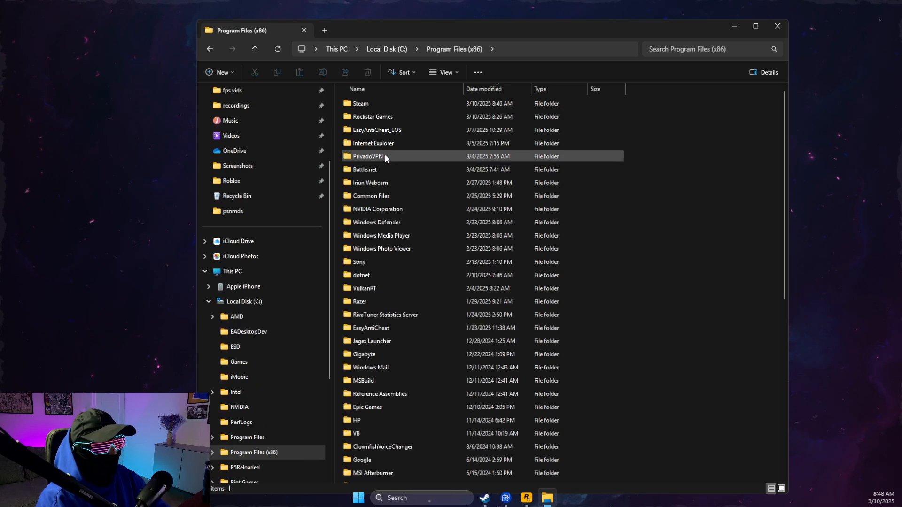
left_click(384, 315)
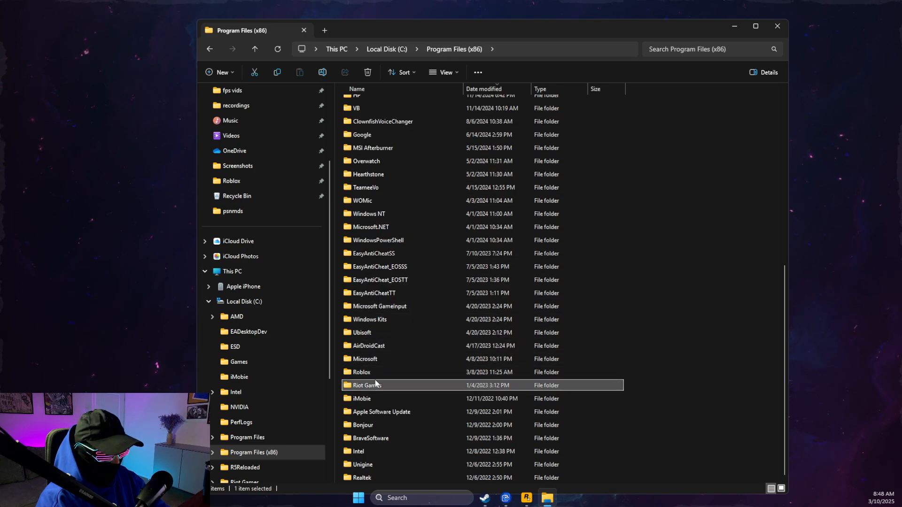
scroll("up", 3)
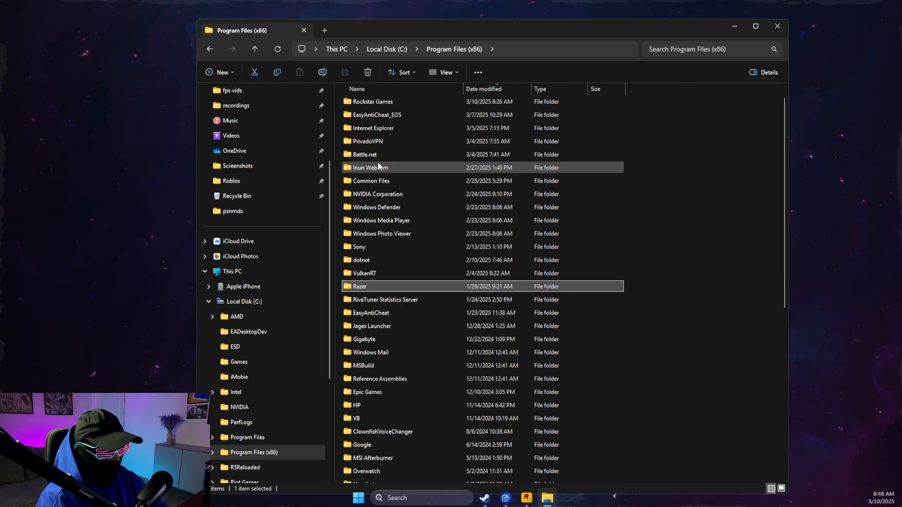
double_click(372, 101)
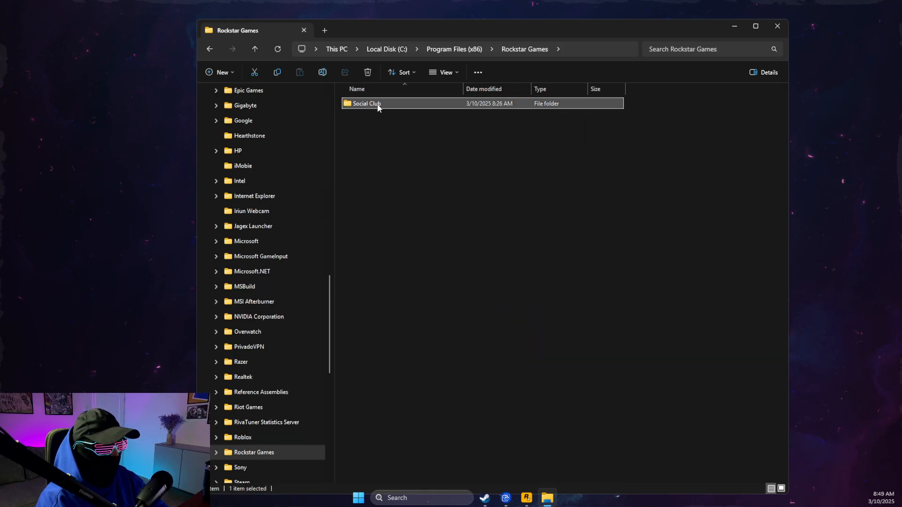
double_click(366, 103)
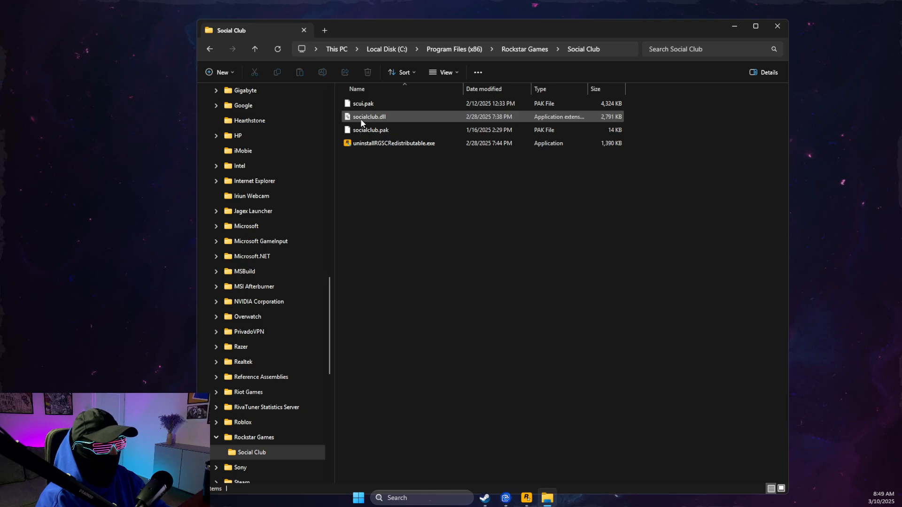
left_click(368, 116)
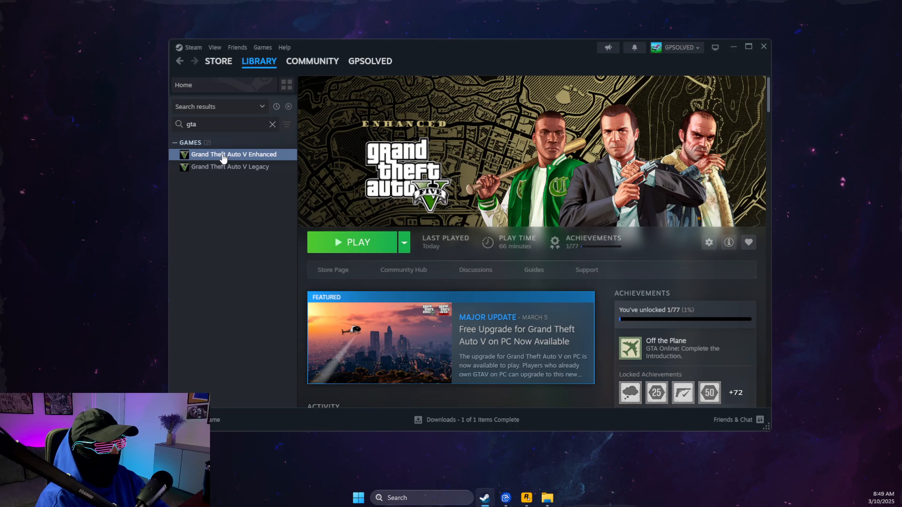
Paste socialclub.dll into GTA V Enhanced's install folder via Steam's Installed Files, then close it
left_click(708, 242)
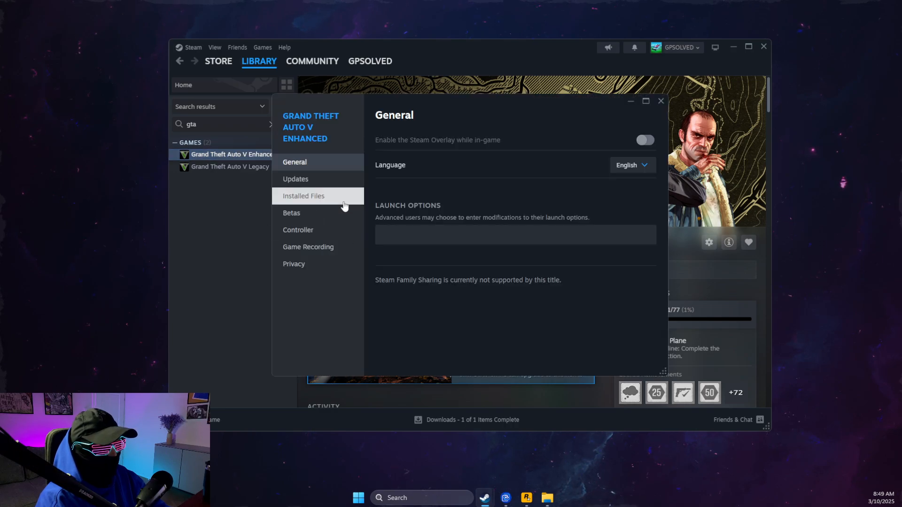
left_click(304, 196)
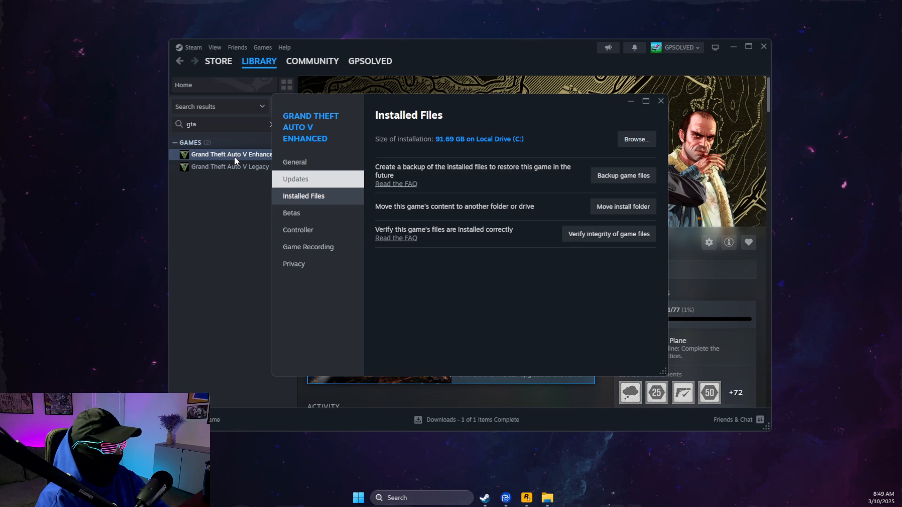
left_click(635, 139)
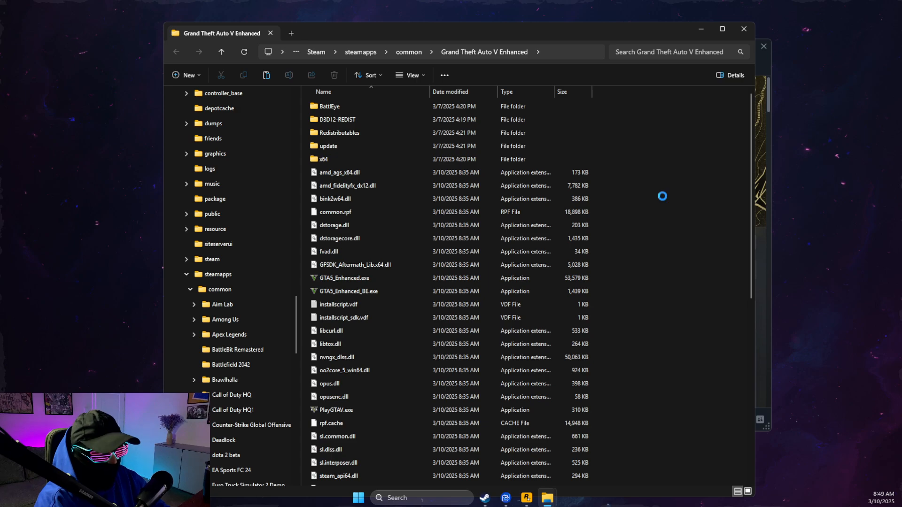
left_click(335, 476)
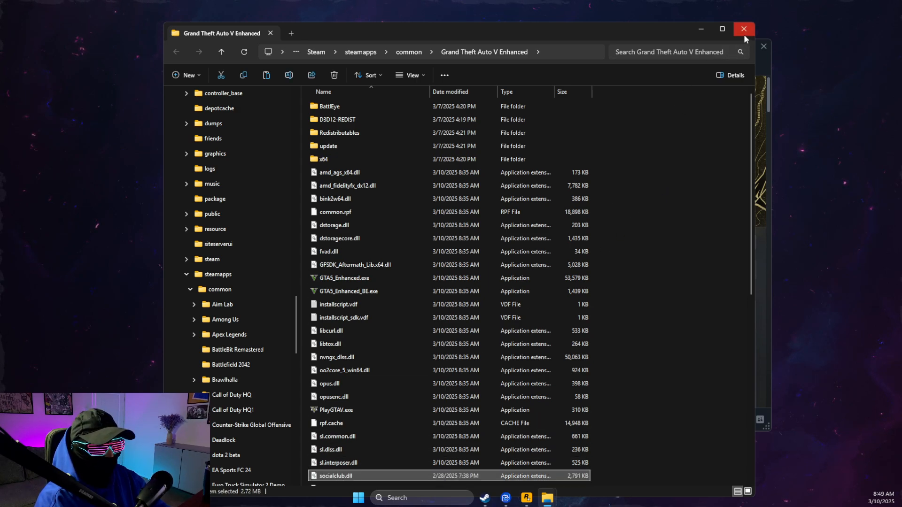
left_click(744, 28)
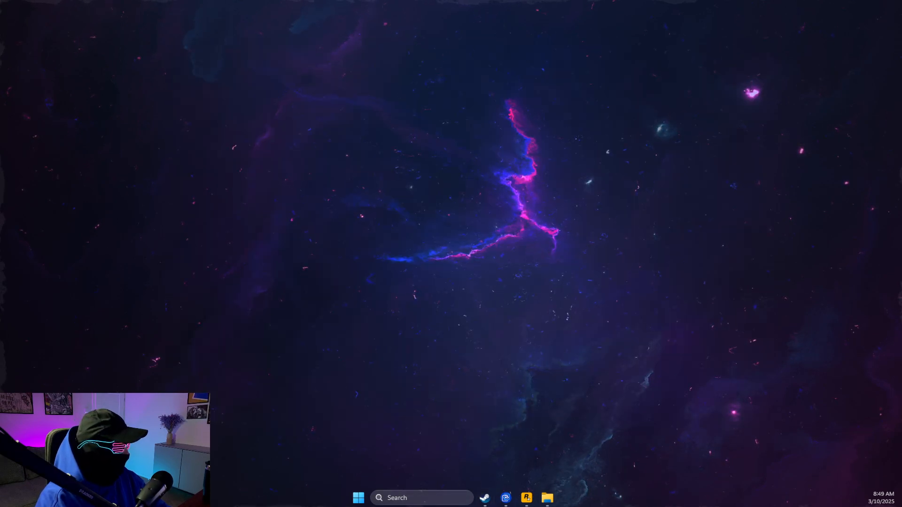
Open Fortnite's installation folder from its Epic Options, then minimize the Explorer window
left_click(525, 497)
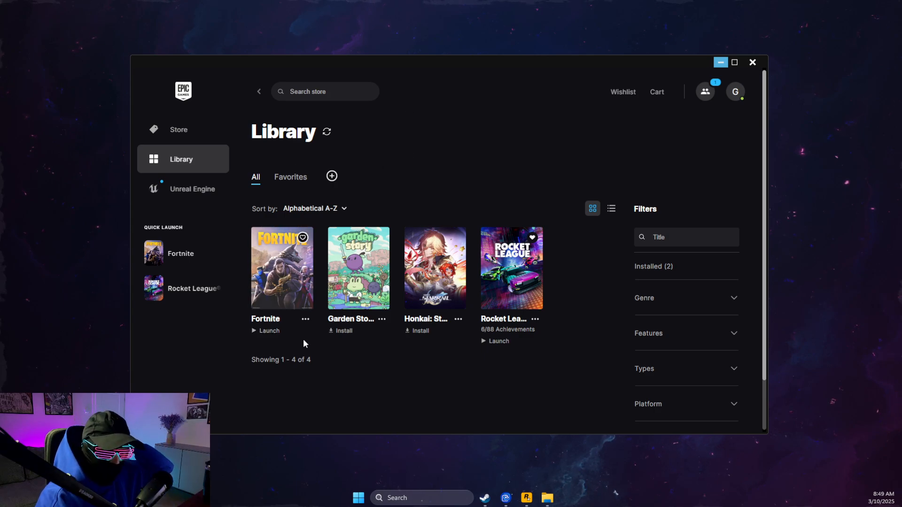
left_click(305, 318)
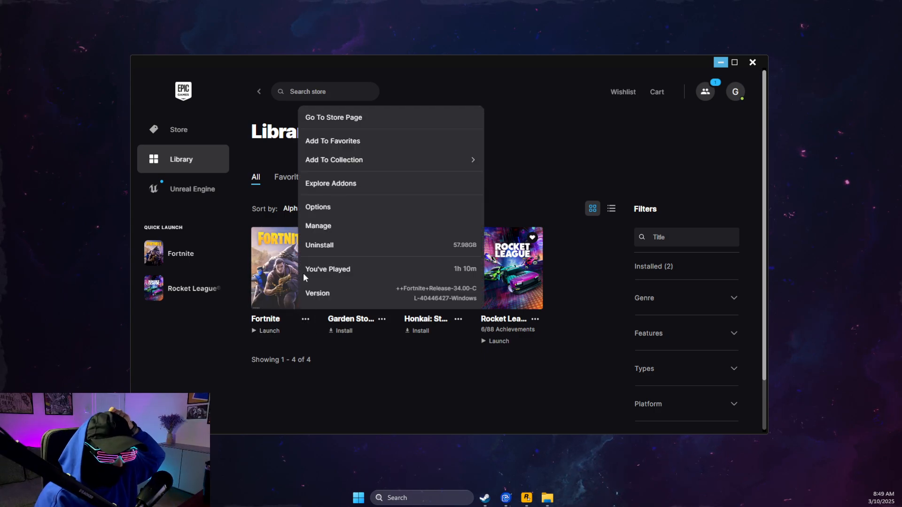
left_click(318, 225)
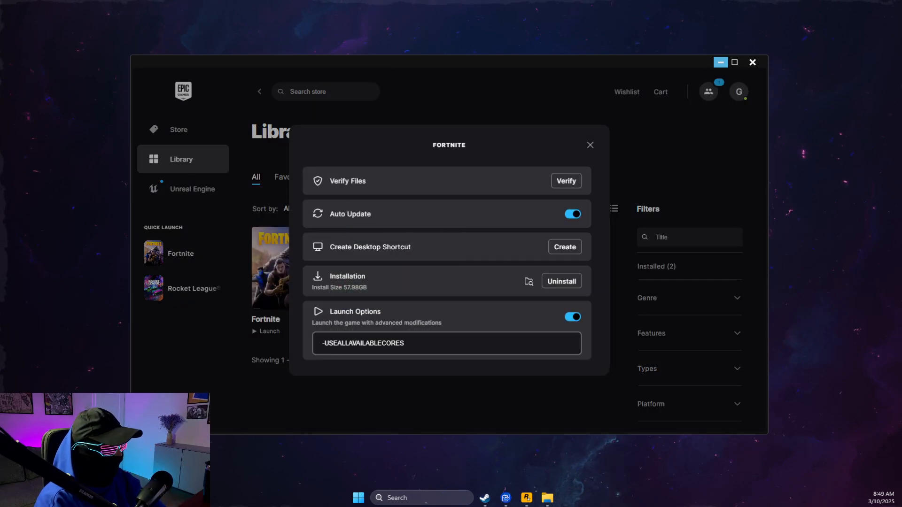
left_click(527, 282)
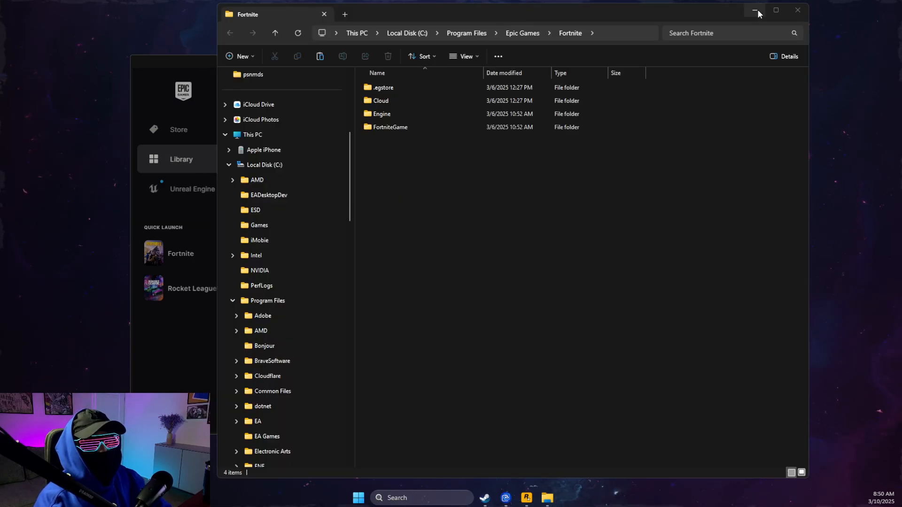
left_click(755, 10)
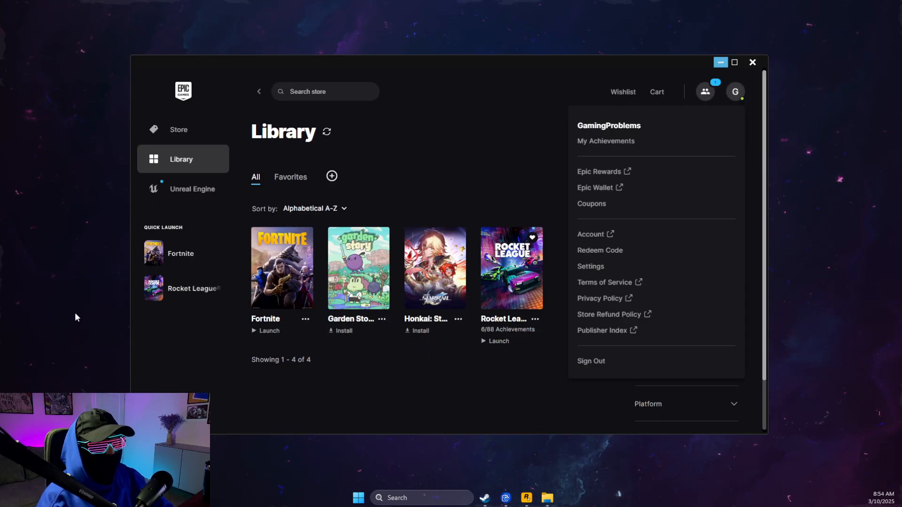
Sign out of the Epic Games account through the profile menu
left_click(735, 91)
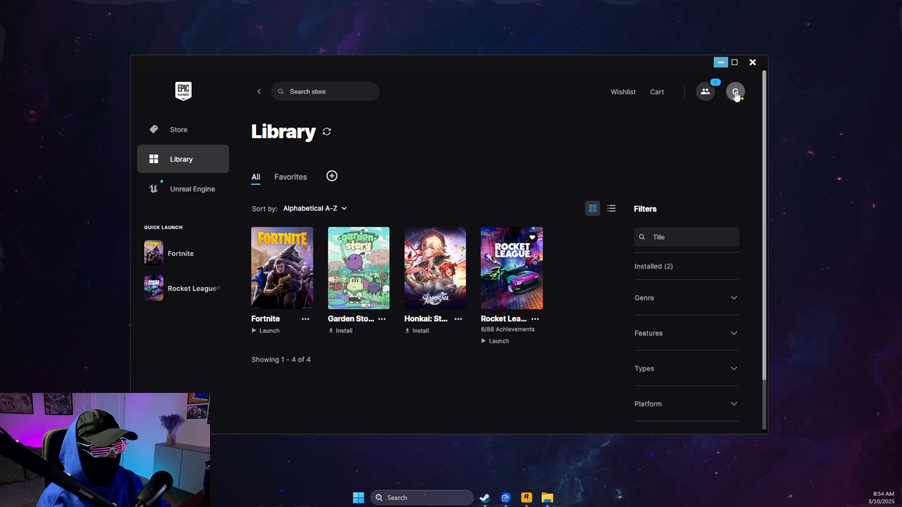
left_click(735, 91)
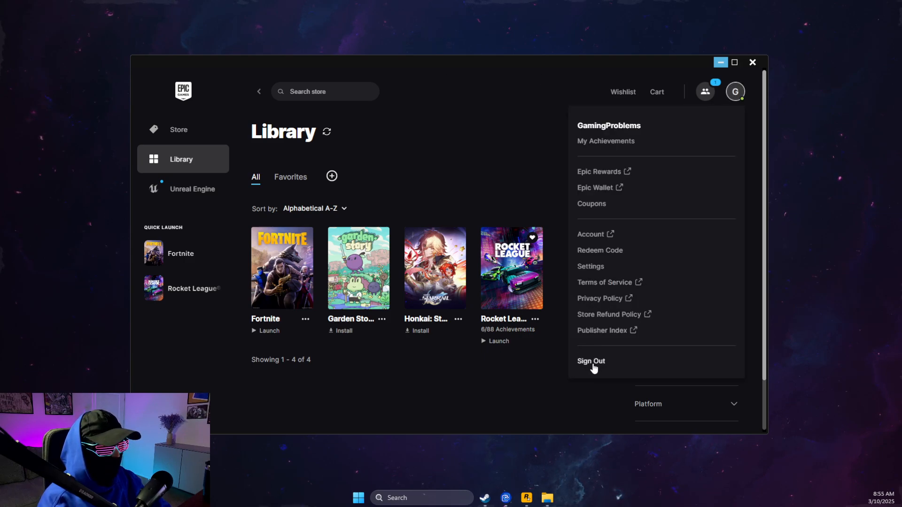
left_click(525, 497)
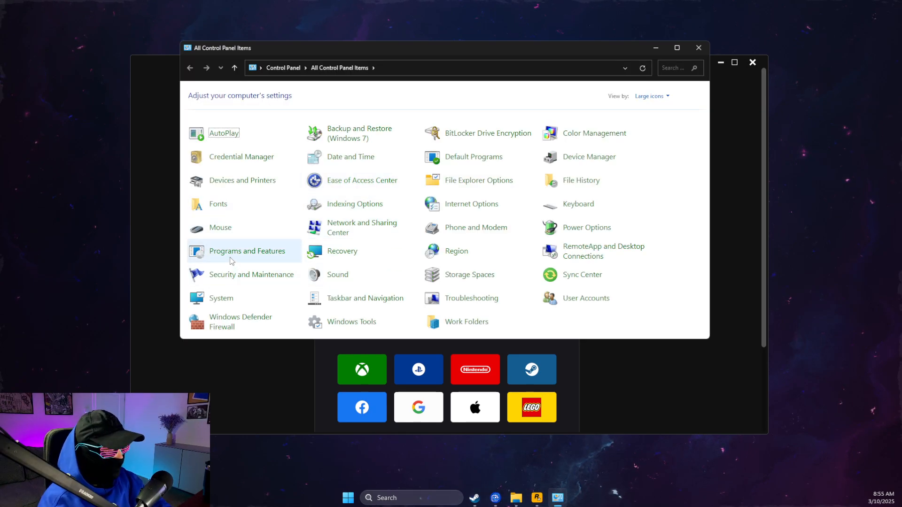
mouse_move(471, 203)
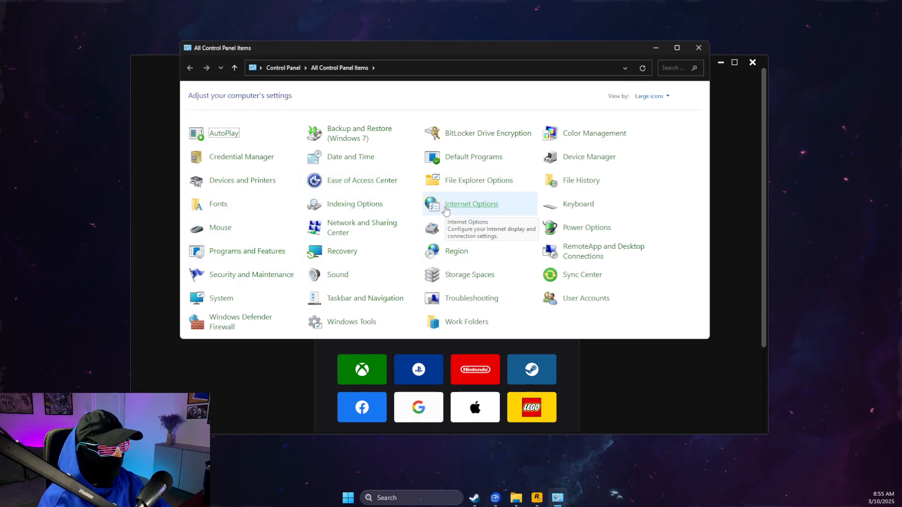
mouse_move(650, 96)
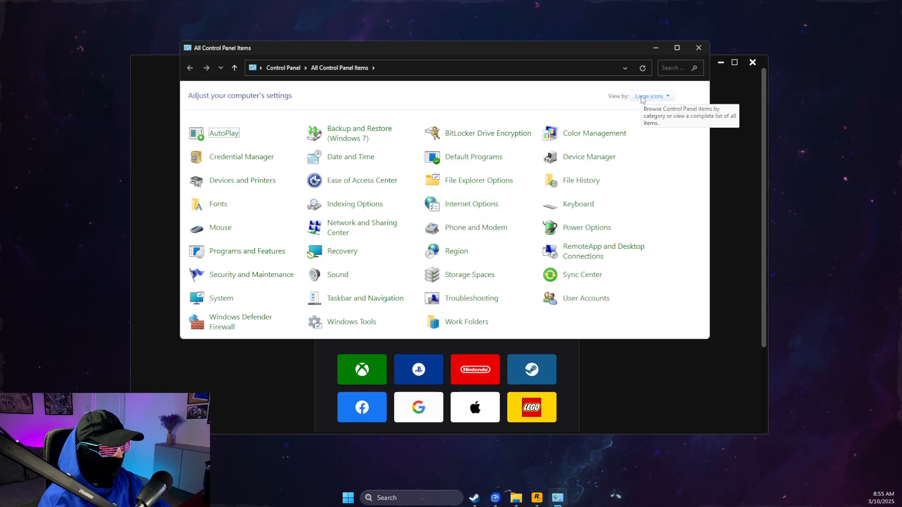
Show Control Panel as small icons, open Network and Sharing Center's adapter list, and bring up Ethernet's options
left_click(650, 96)
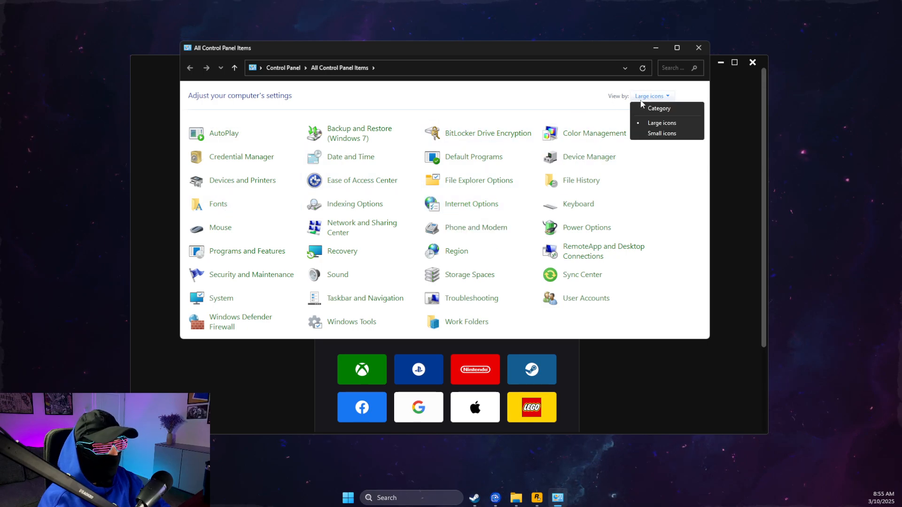
mouse_move(661, 123)
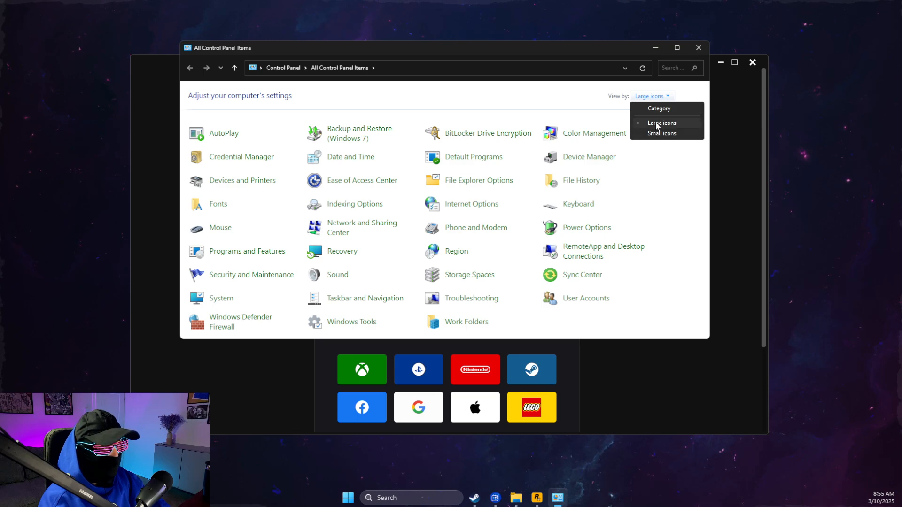
left_click(661, 133)
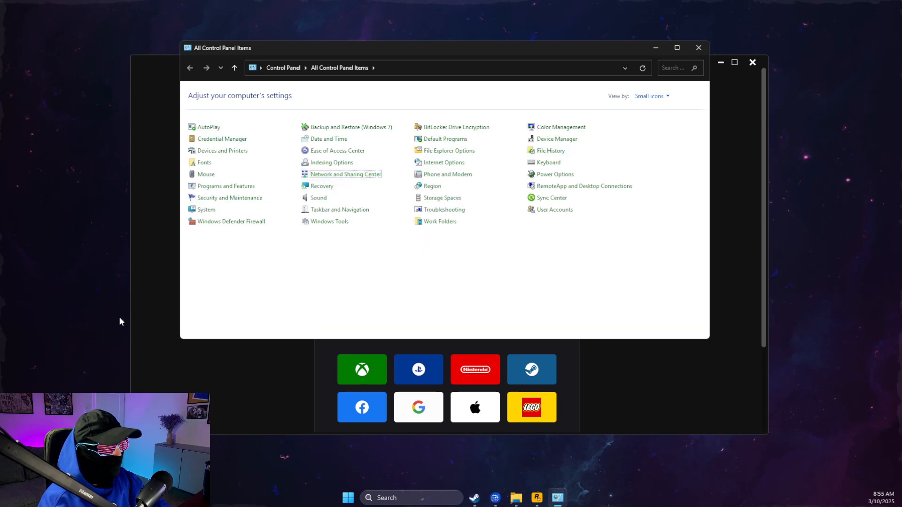
left_click(346, 174)
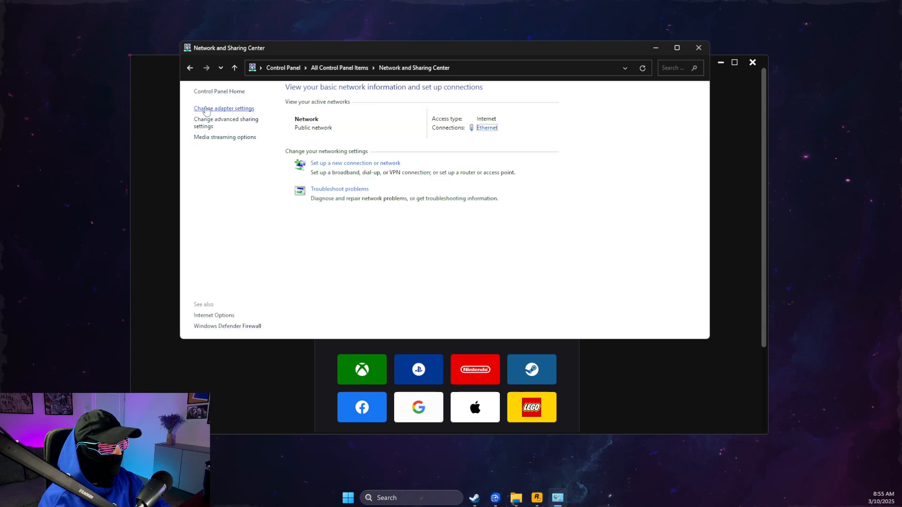
left_click(223, 108)
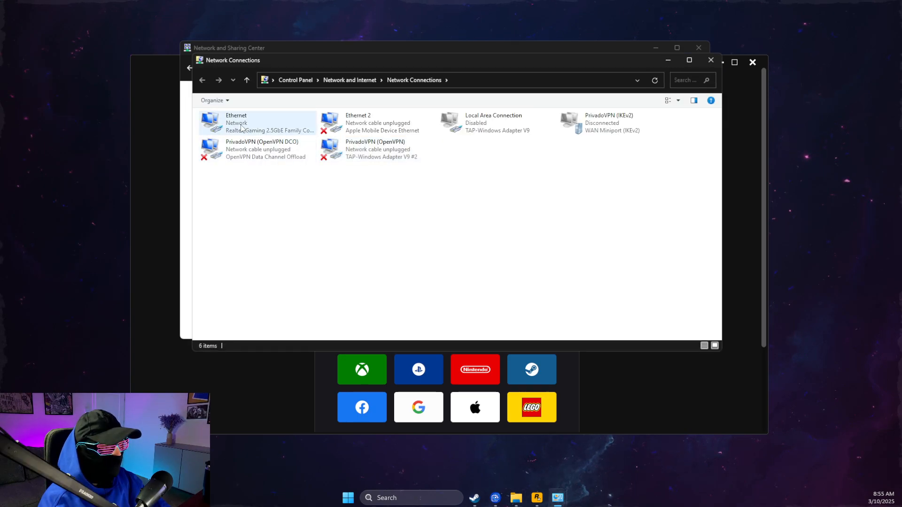
right_click(241, 123)
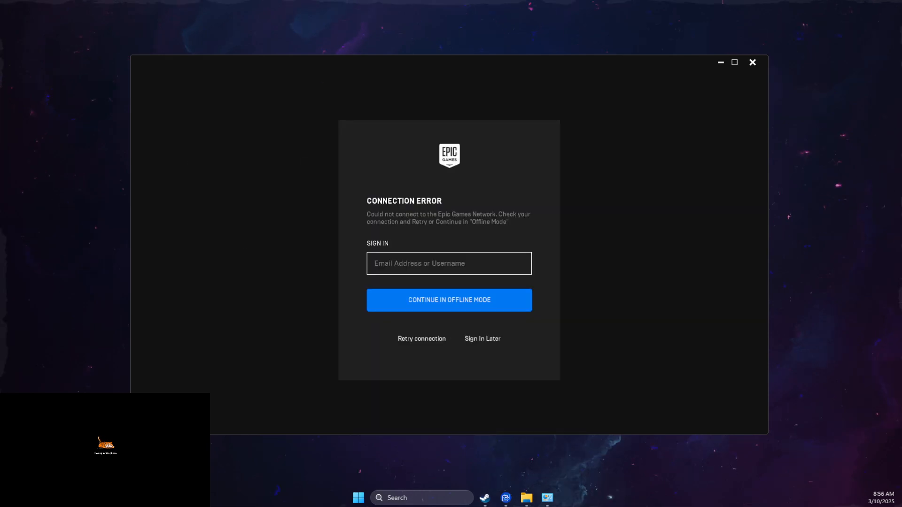
mouse_move(518, 240)
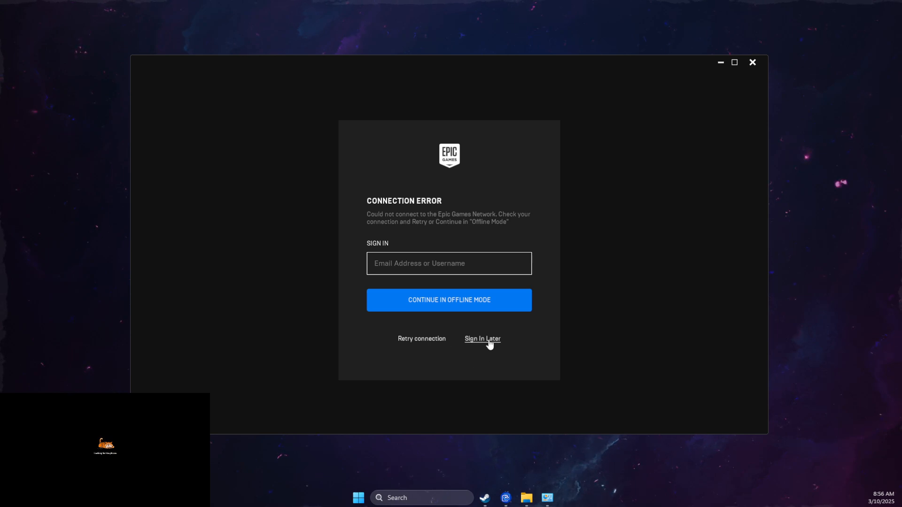
mouse_move(498, 361)
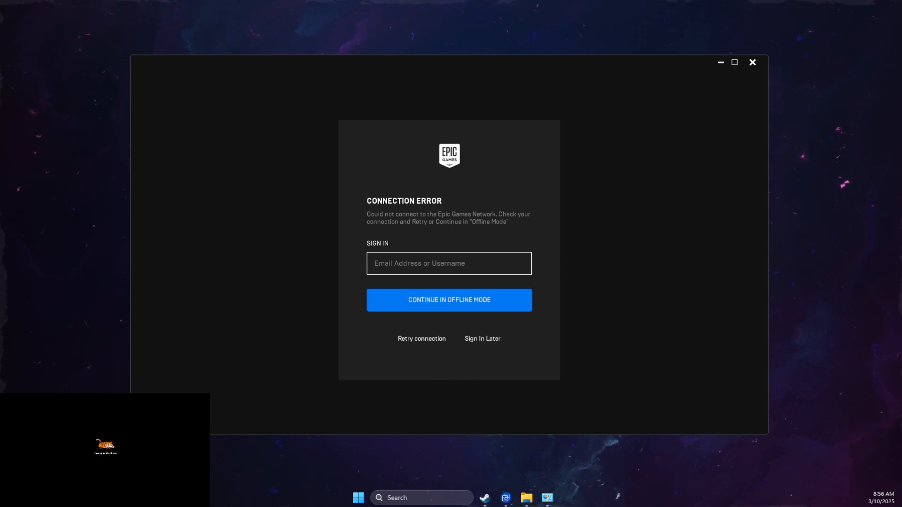
Choose Continue in Offline Mode on the Connection Error screen
left_click(448, 300)
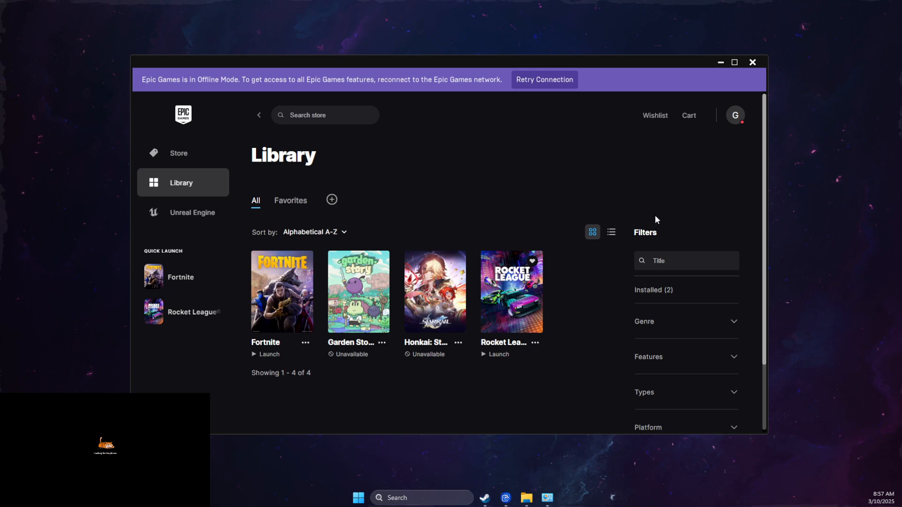
mouse_move(319, 328)
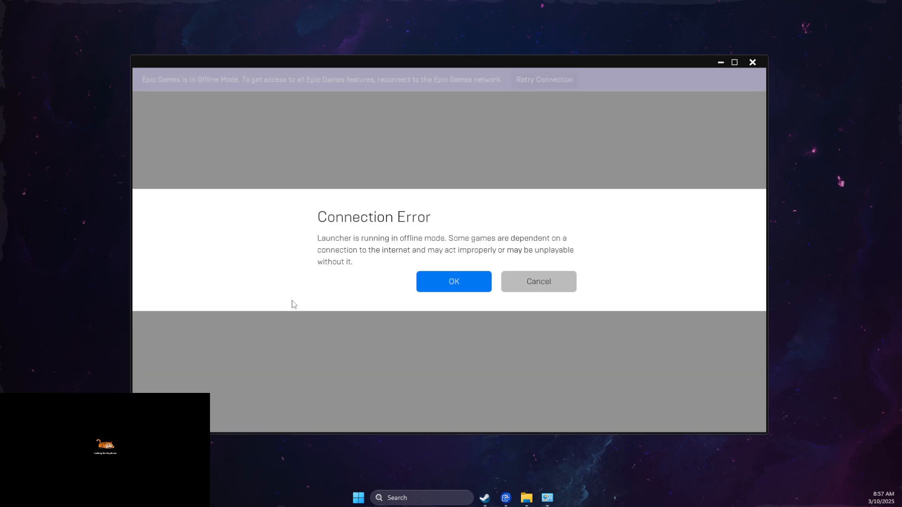
mouse_move(52, 296)
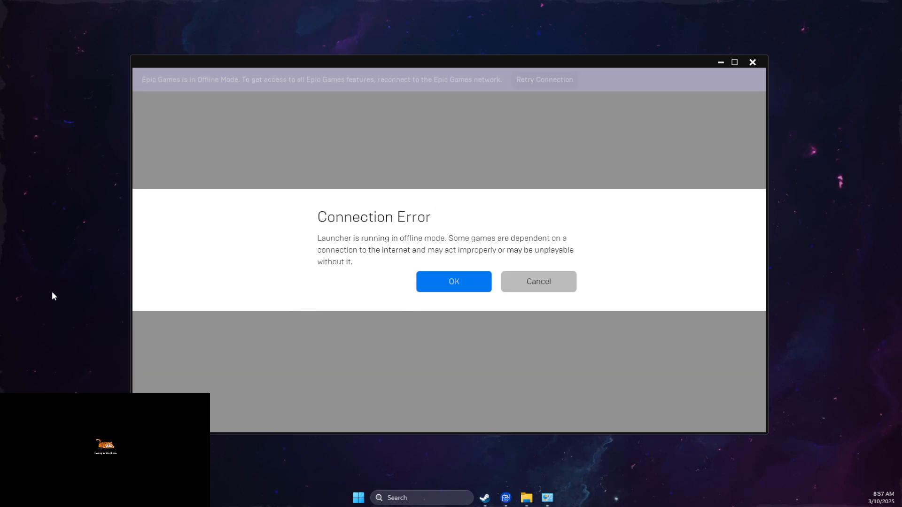
mouse_move(423, 264)
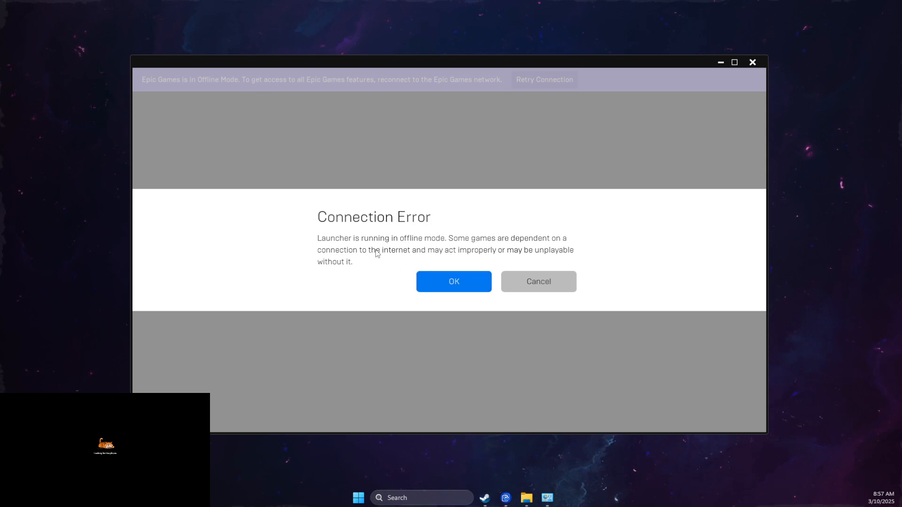
mouse_move(434, 271)
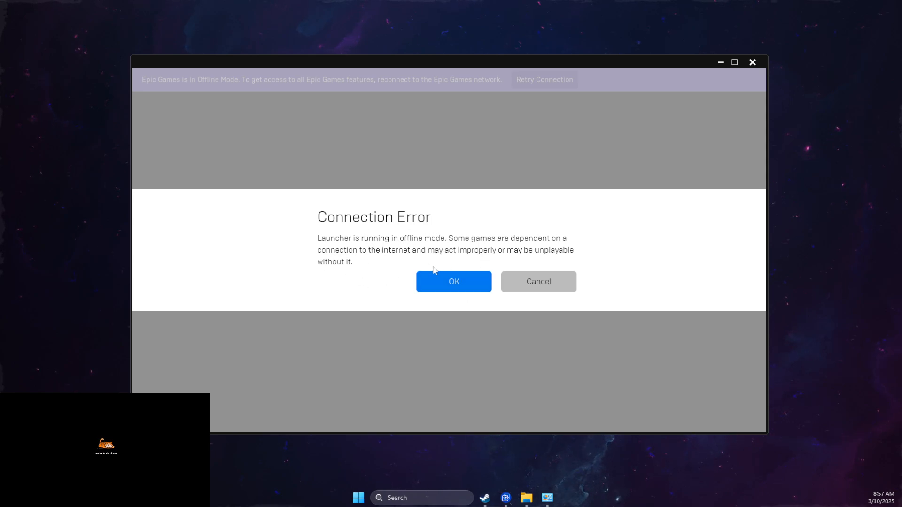
Accept the offline-mode warning and open Windows Services from Start menu search
left_click(453, 281)
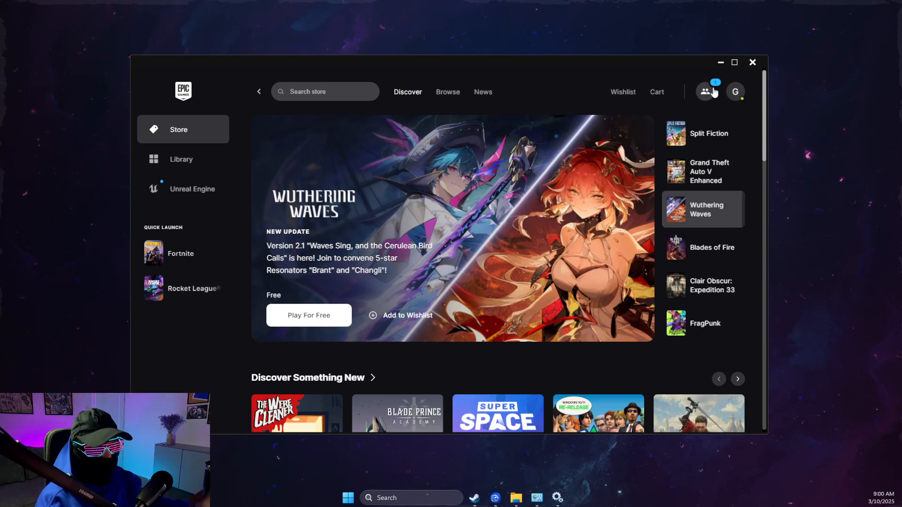
type("settings")
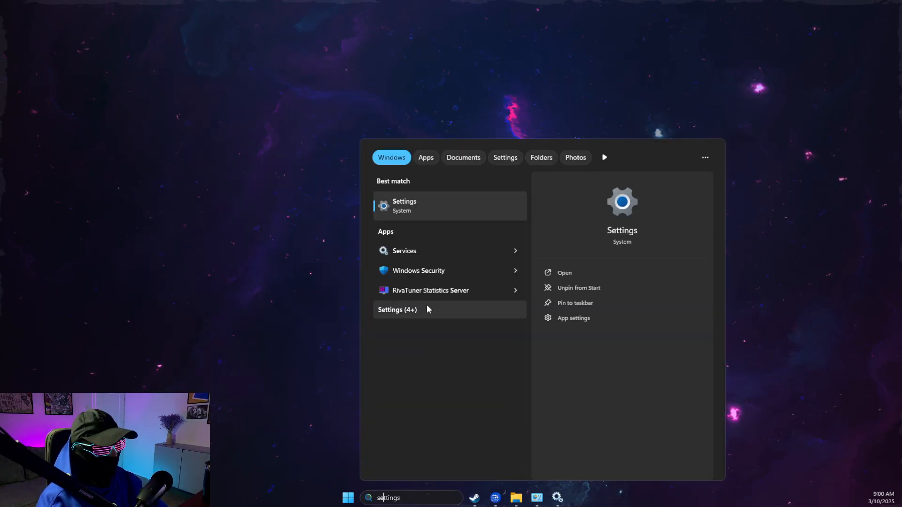
left_click(405, 251)
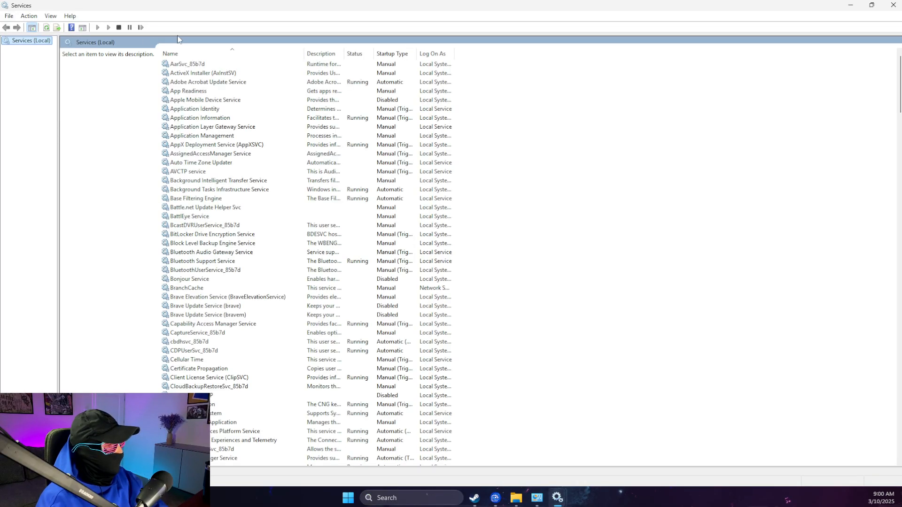
Set Epic Online Services' startup type to Automatic, start the service, confirm, and close Services
left_click(199, 100)
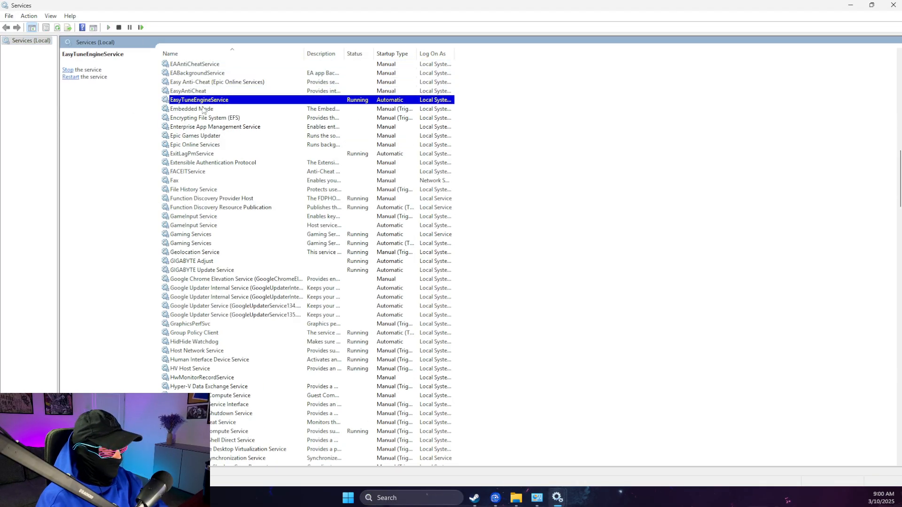
mouse_move(250, 89)
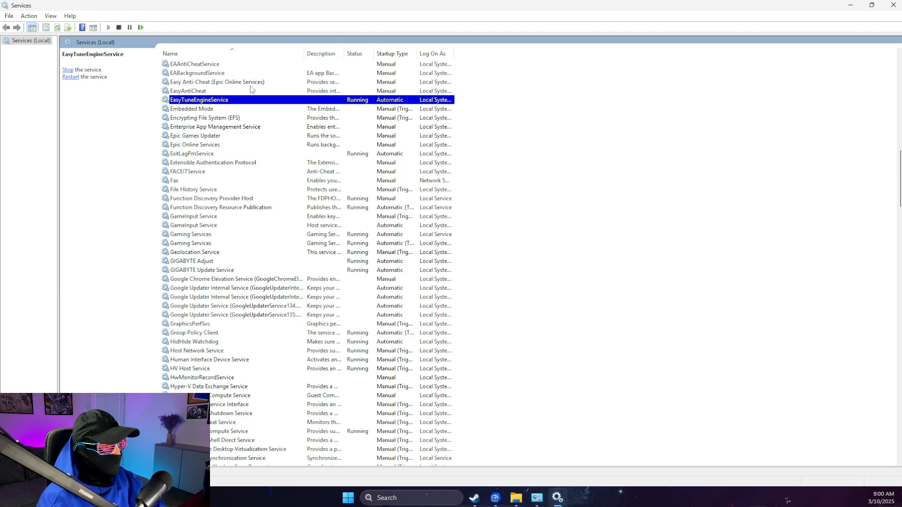
left_click(195, 144)
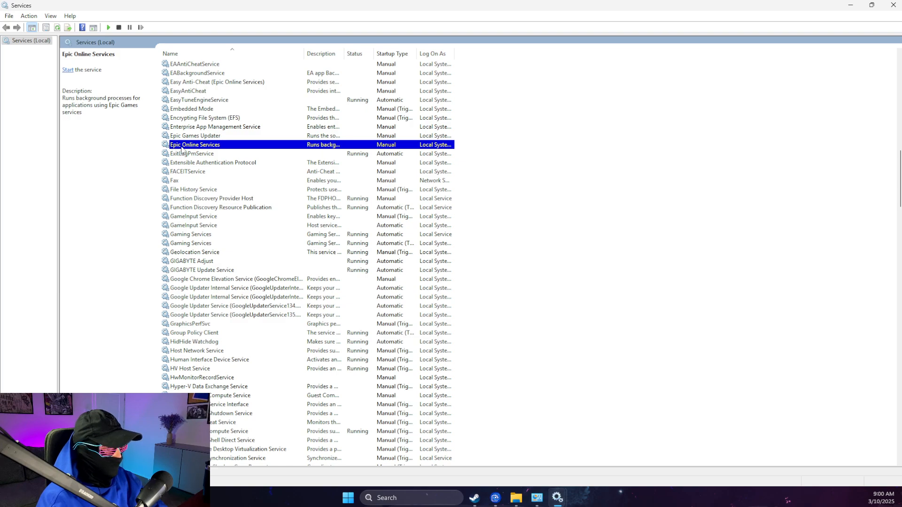
right_click(194, 144)
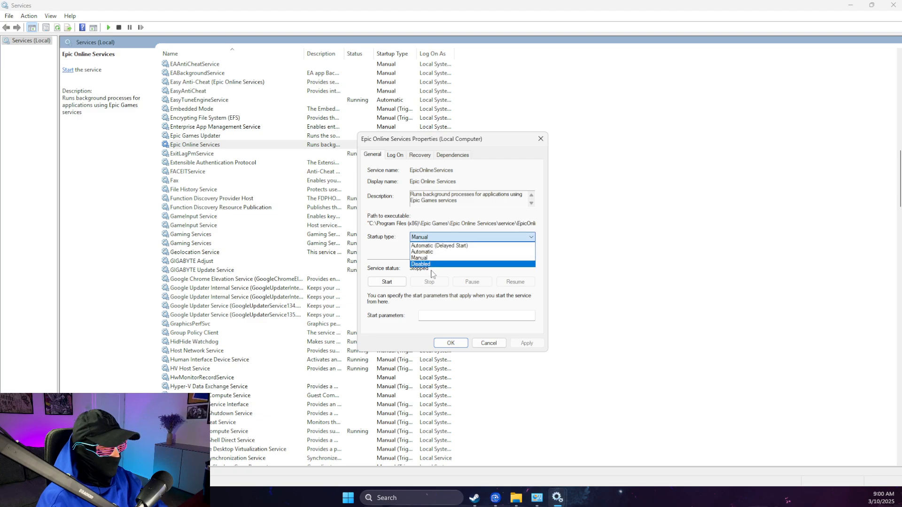
left_click(423, 252)
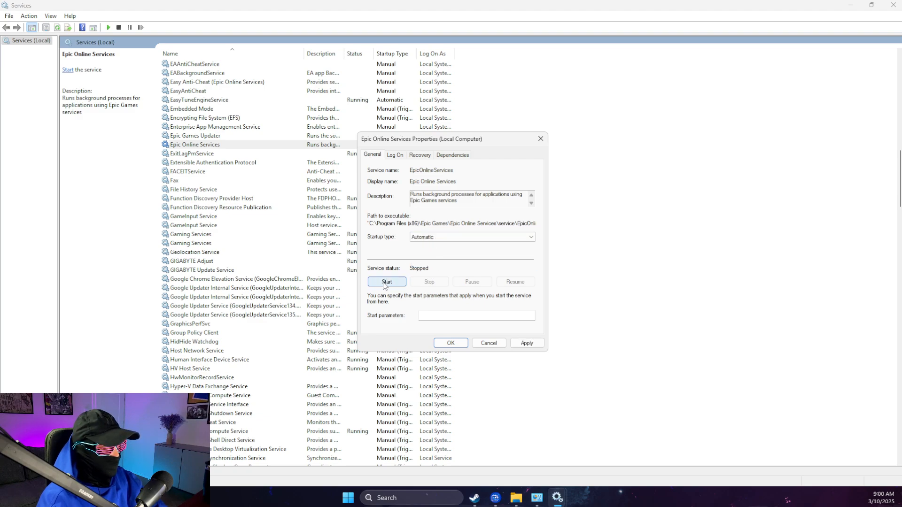
left_click(387, 281)
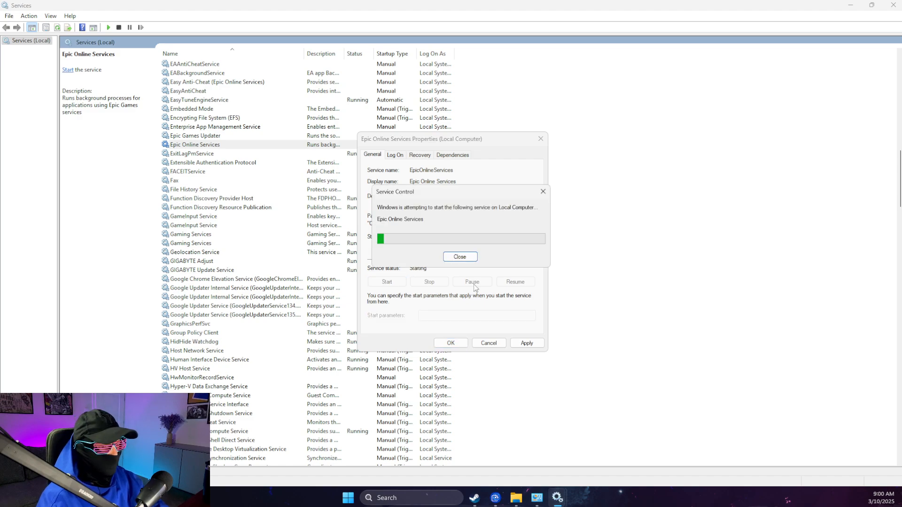
left_click(459, 256)
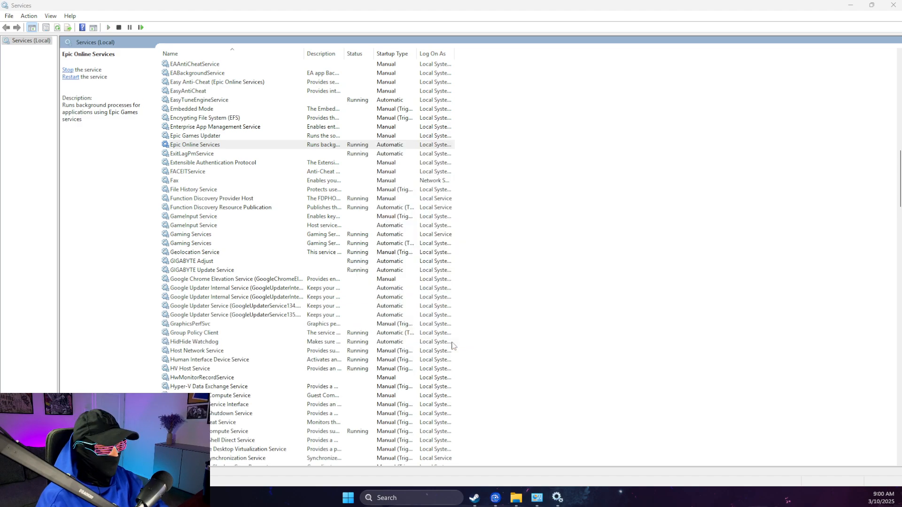
left_click(895, 6)
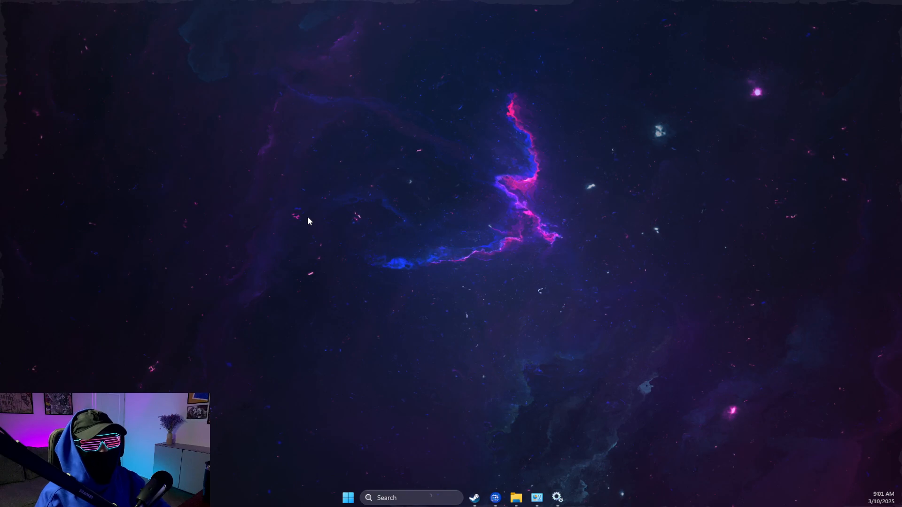
mouse_move(282, 202)
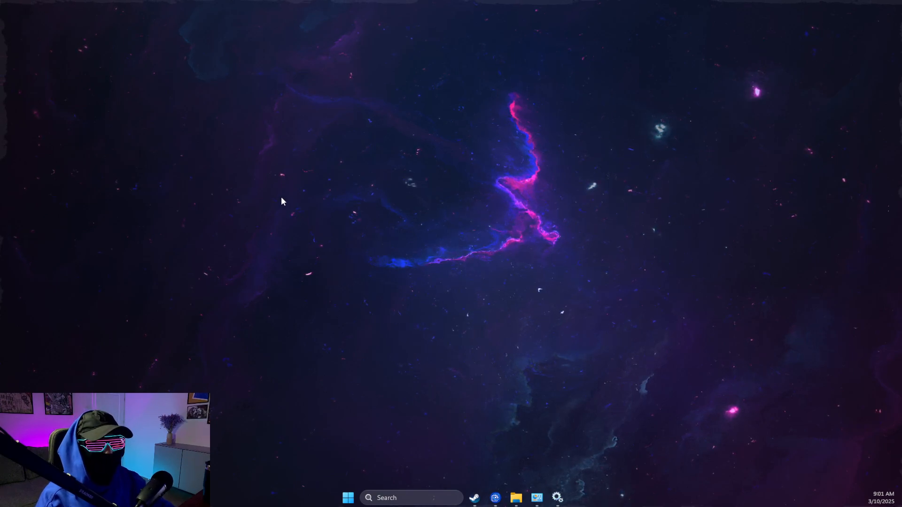